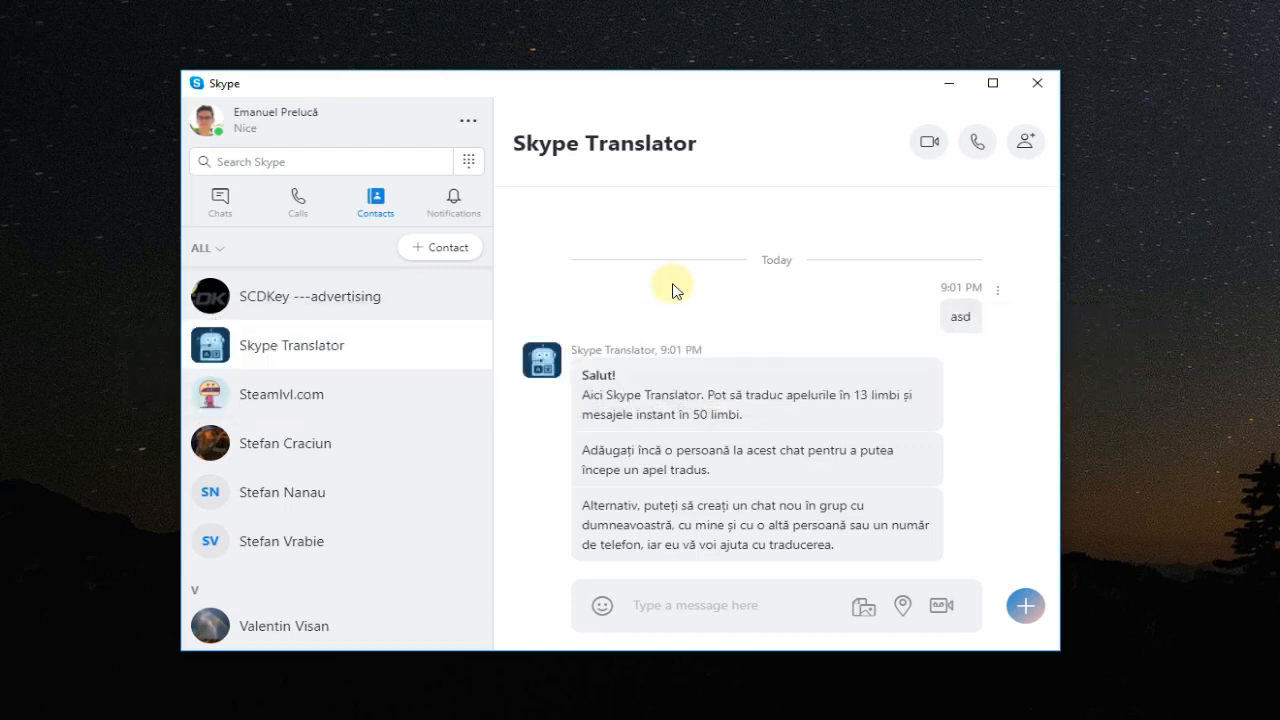
pyautogui.moveTo(467, 120)
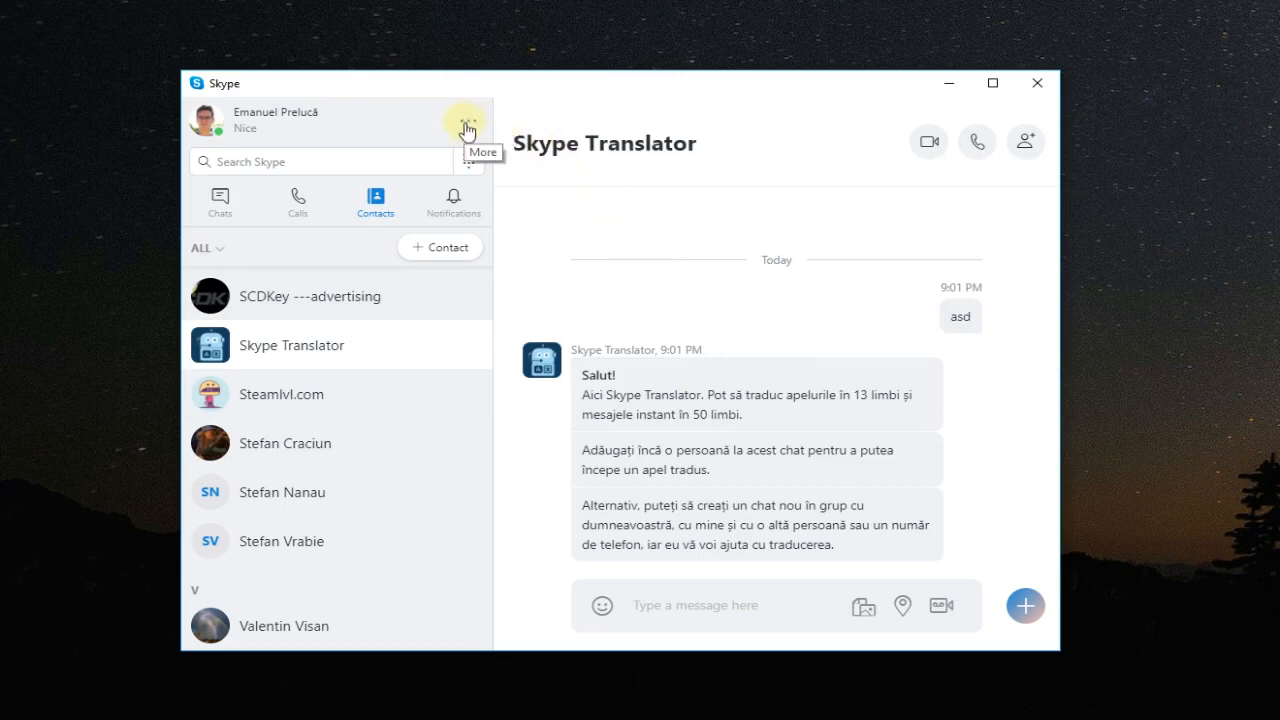
# - Review the account menu's sign-out option, then open the account Settings and scroll down
pyautogui.click(468, 122)
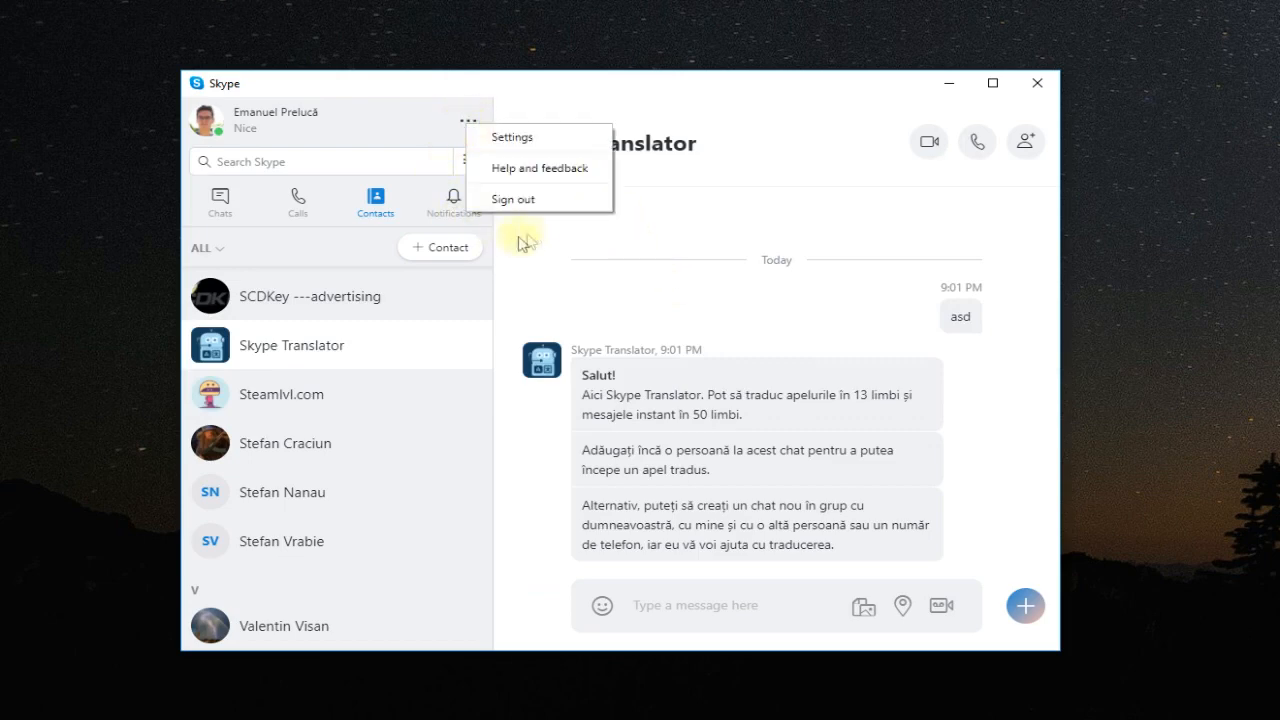
pyautogui.click(538, 241)
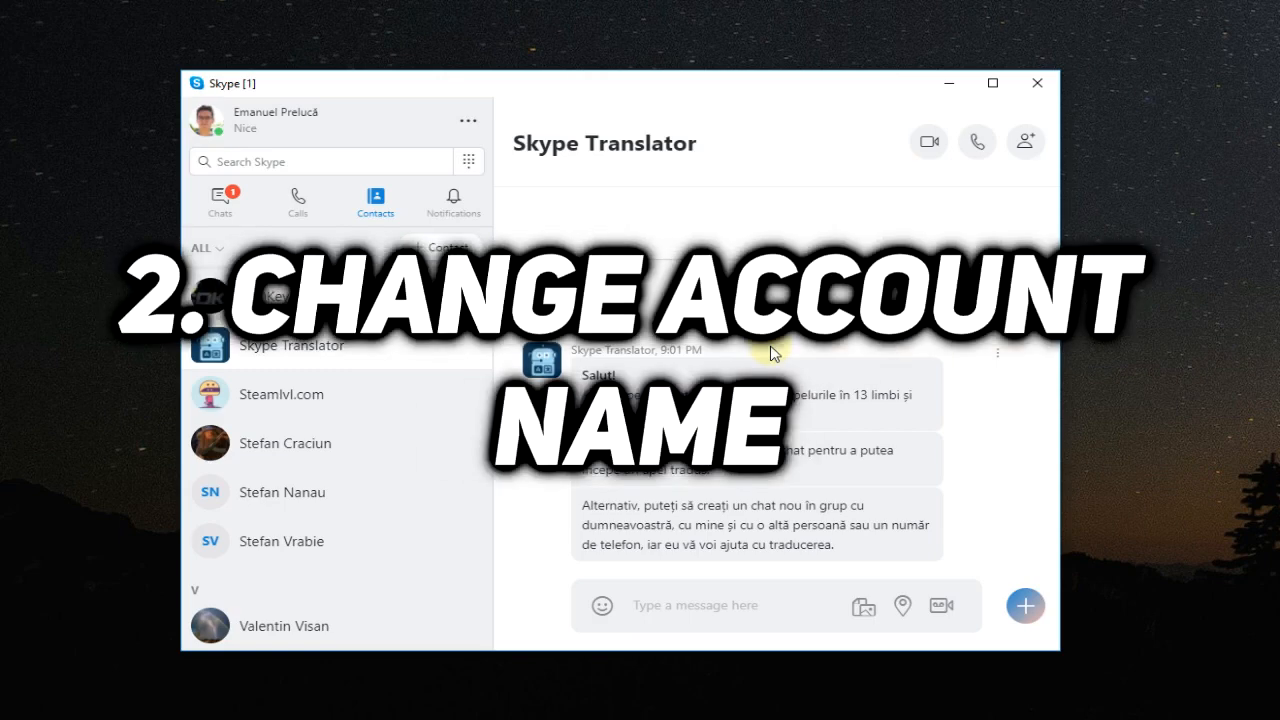
pyautogui.moveTo(548, 162)
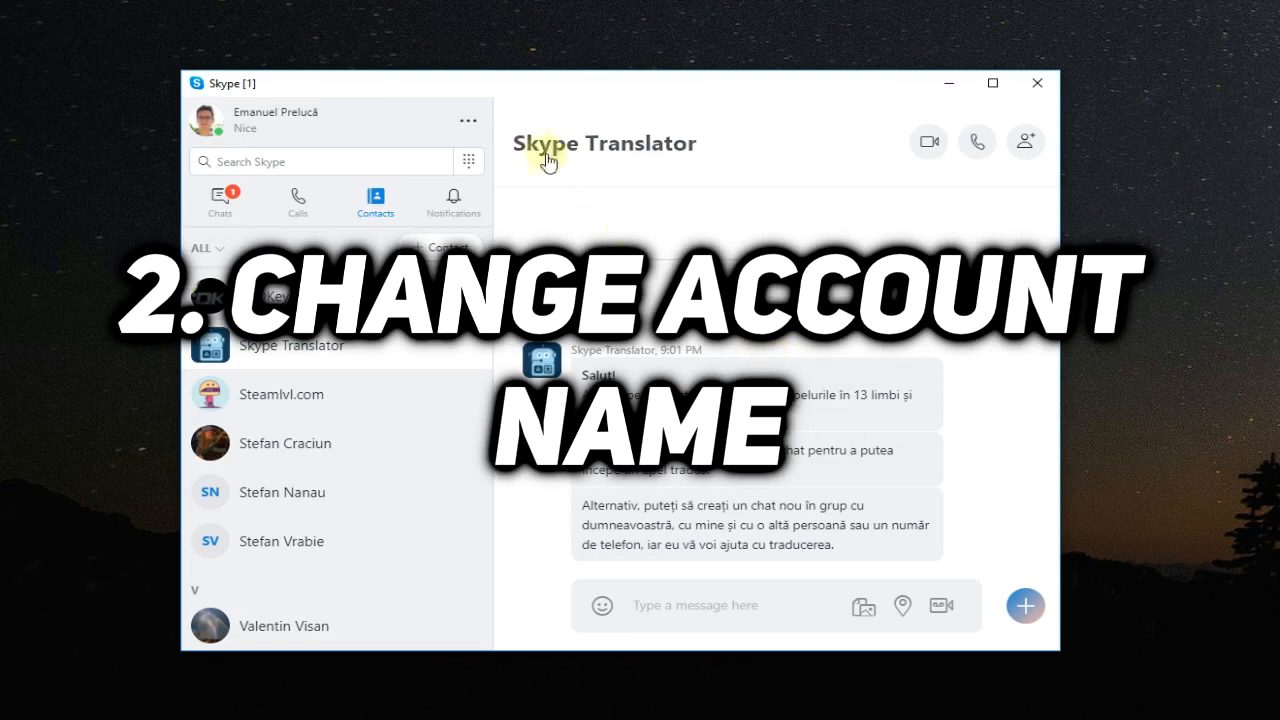
pyautogui.click(467, 120)
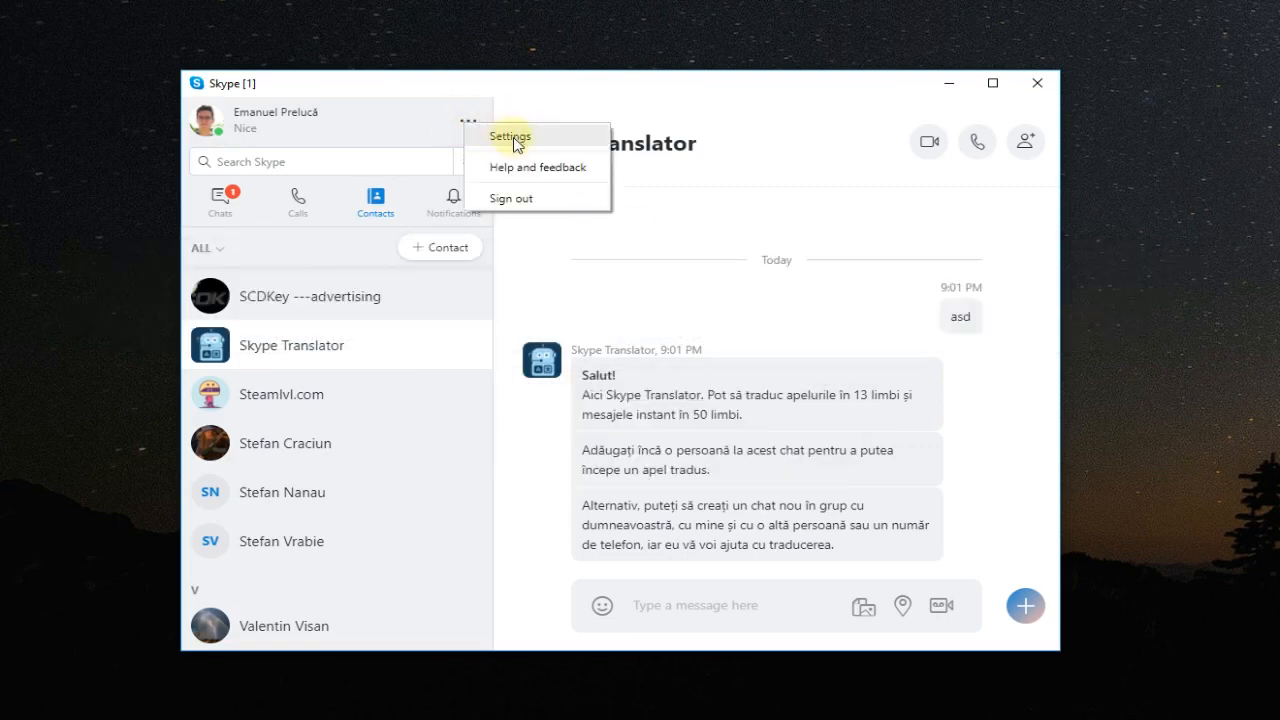
pyautogui.click(510, 135)
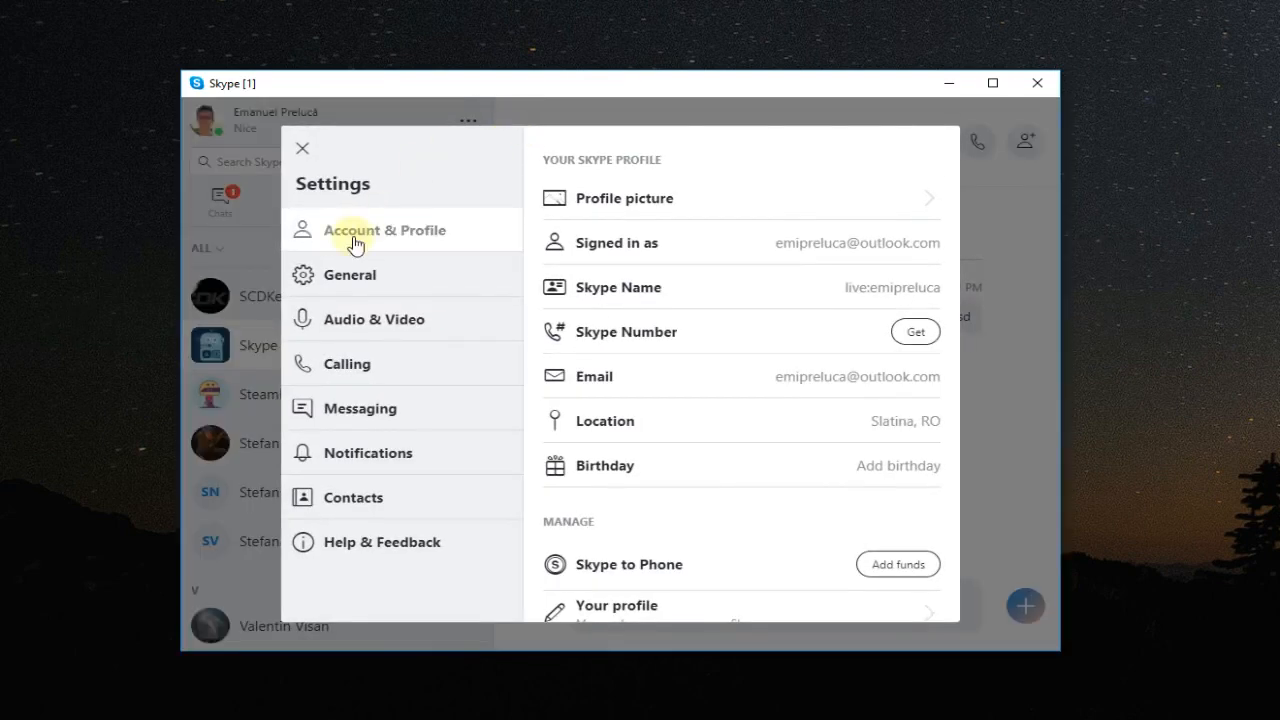
pyautogui.scroll(-3)
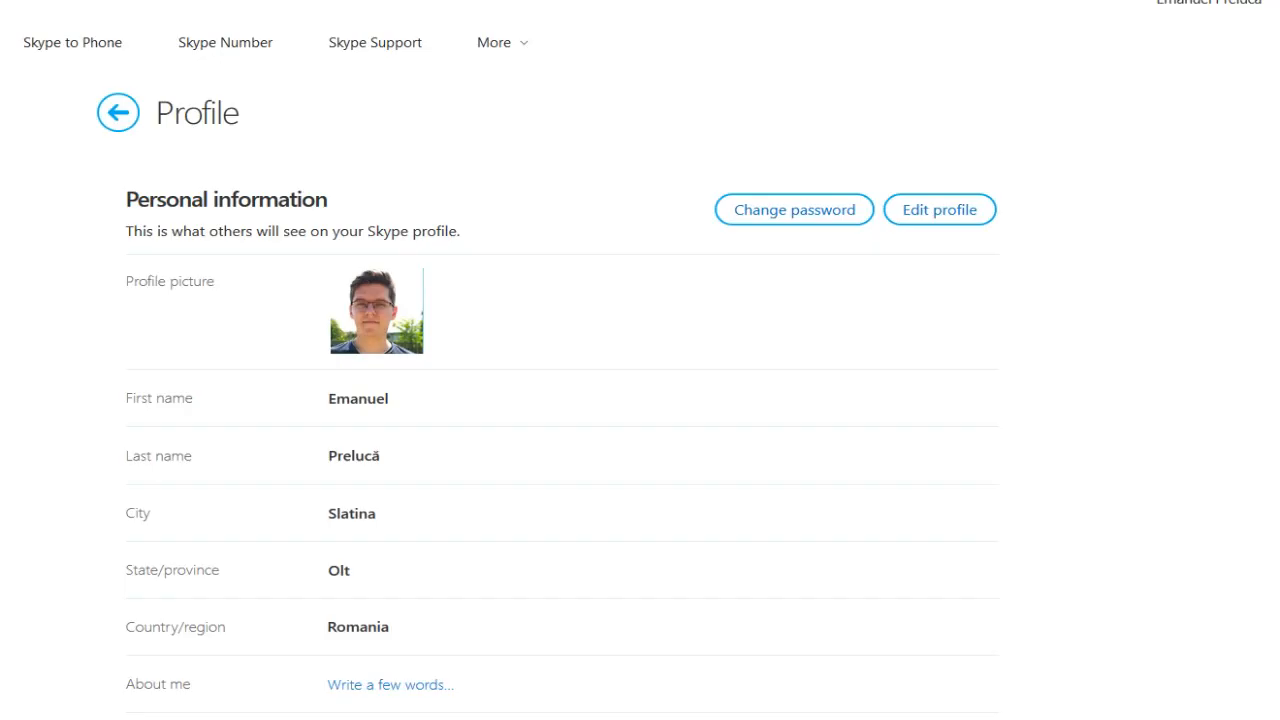
pyautogui.moveTo(670, 391)
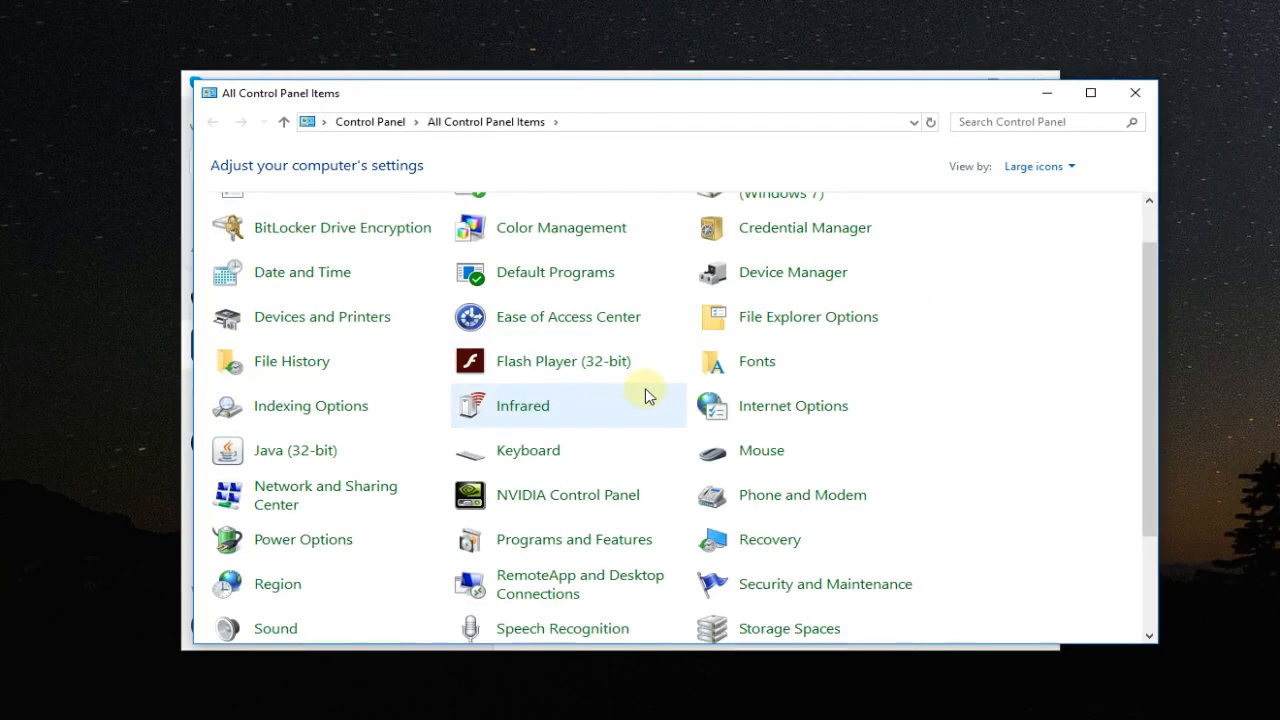
pyautogui.moveTo(573, 539)
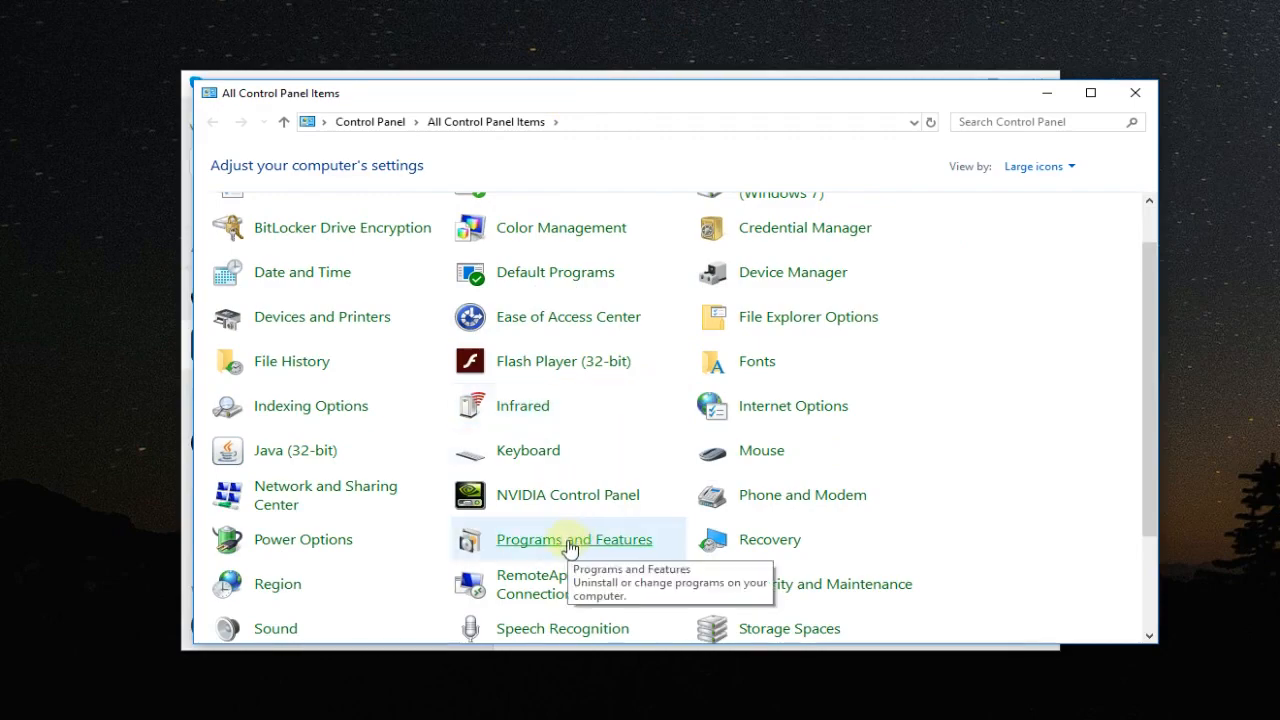
# - Search installed programs for 'skype' and select Skype version 8.29
pyautogui.click(573, 539)
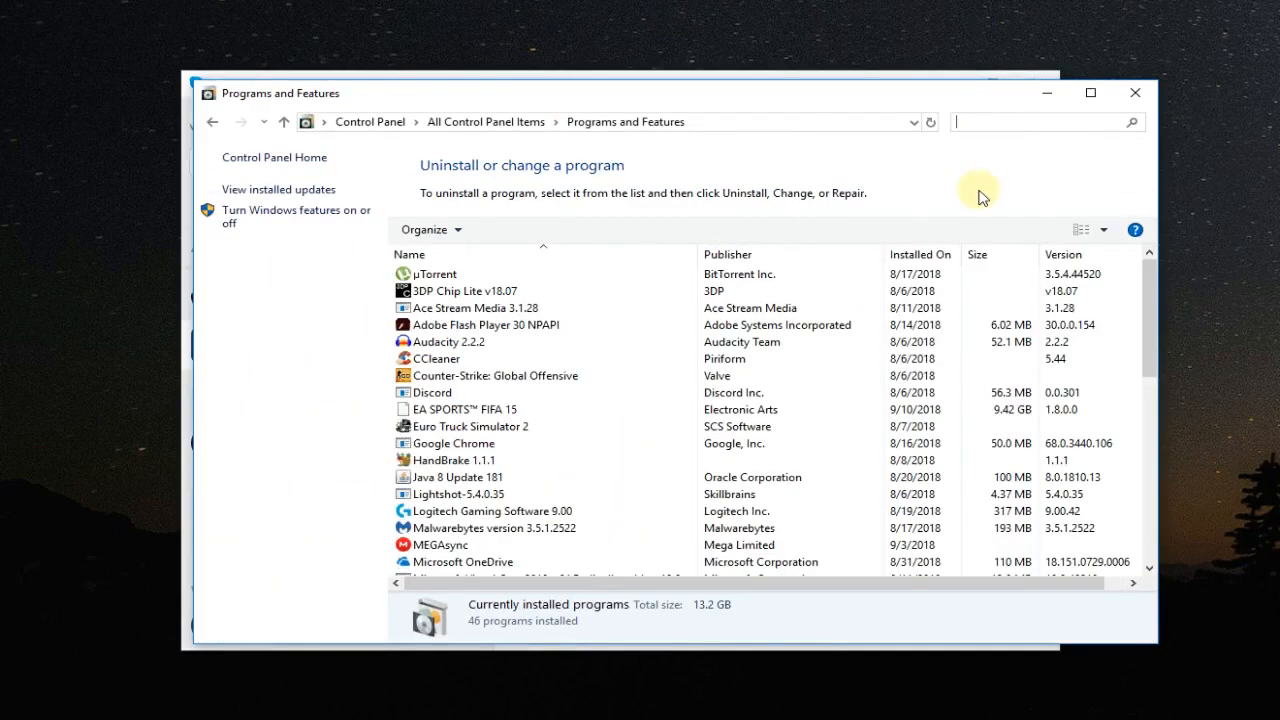
pyautogui.write('skype')
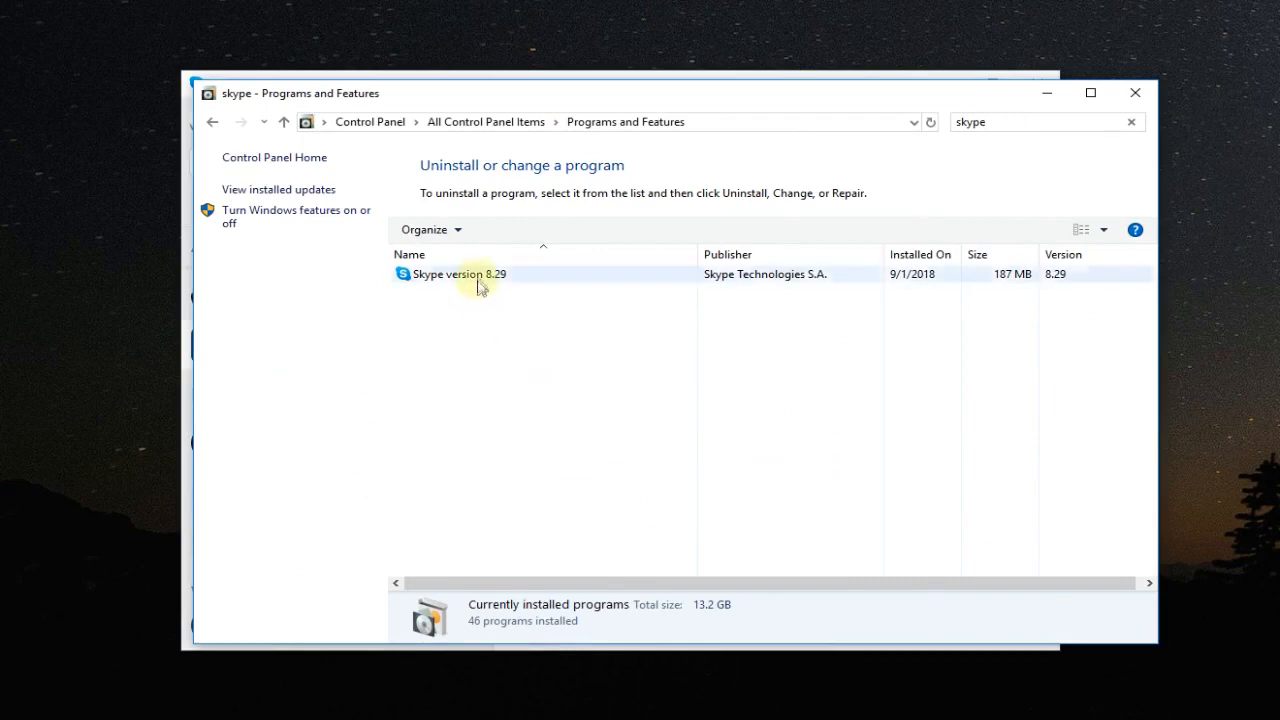
pyautogui.click(458, 274)
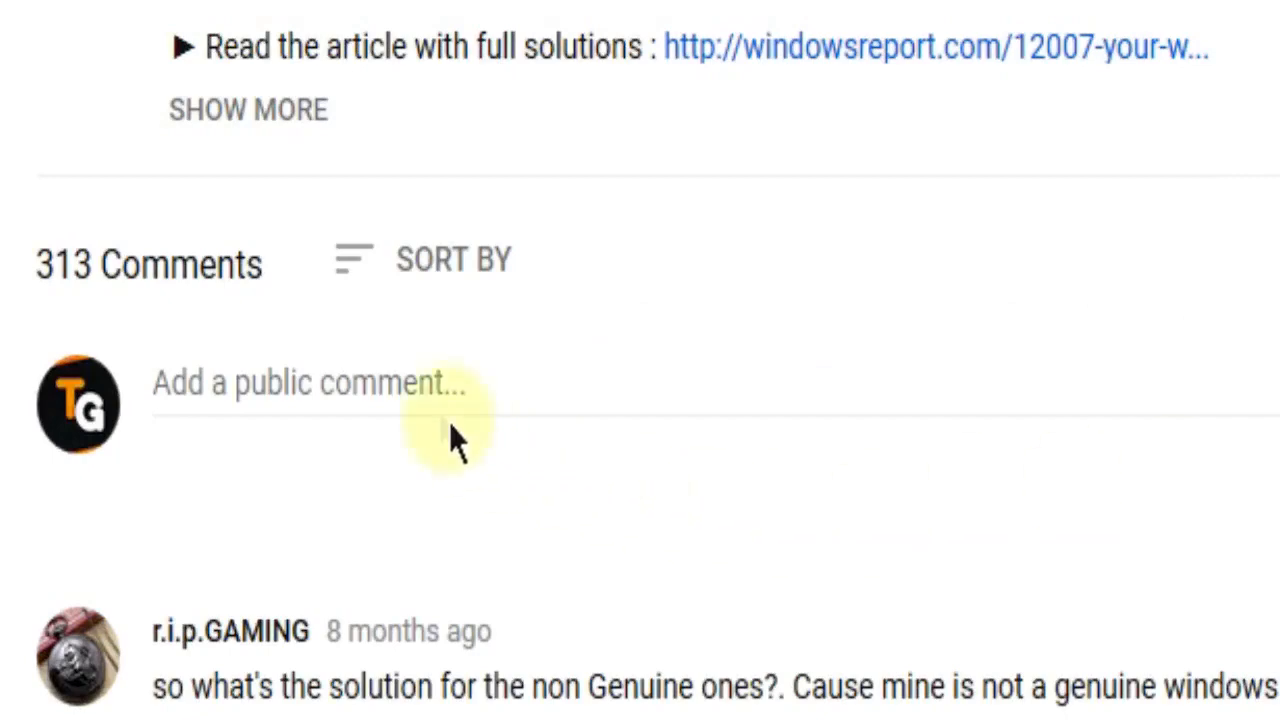
# - Type 'I ha' into the video's public comment box
pyautogui.write('I ha')
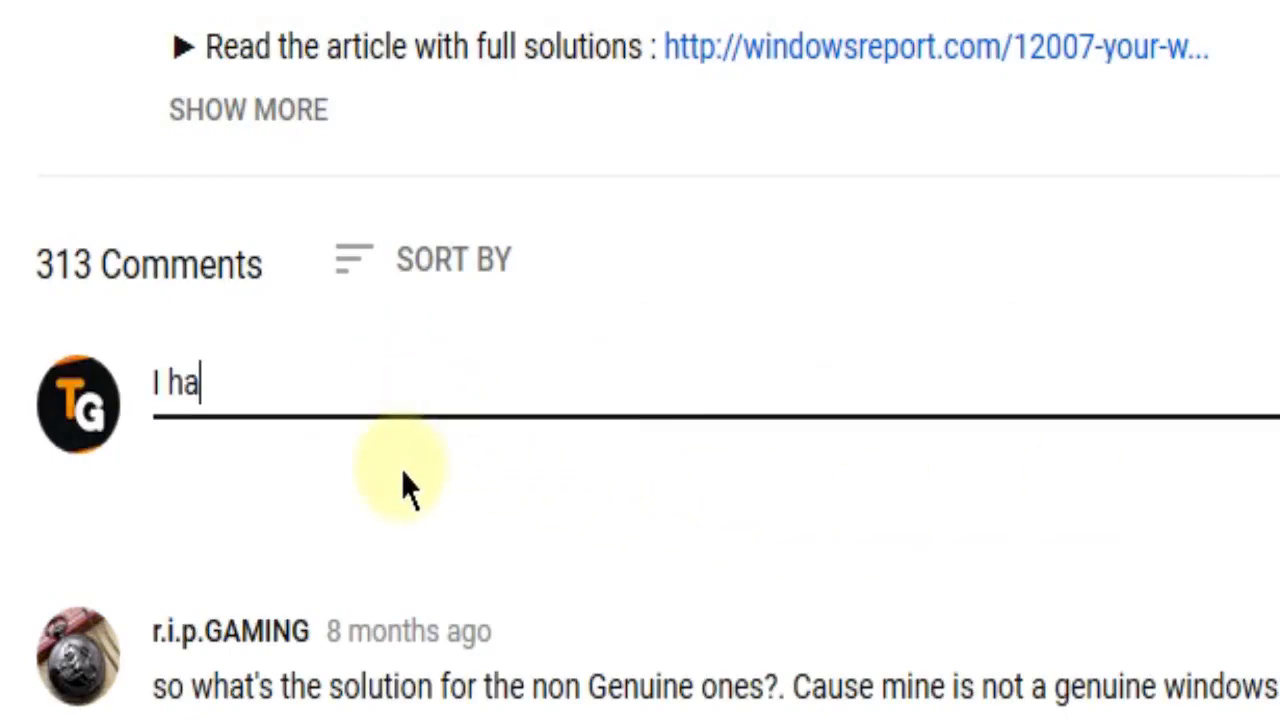